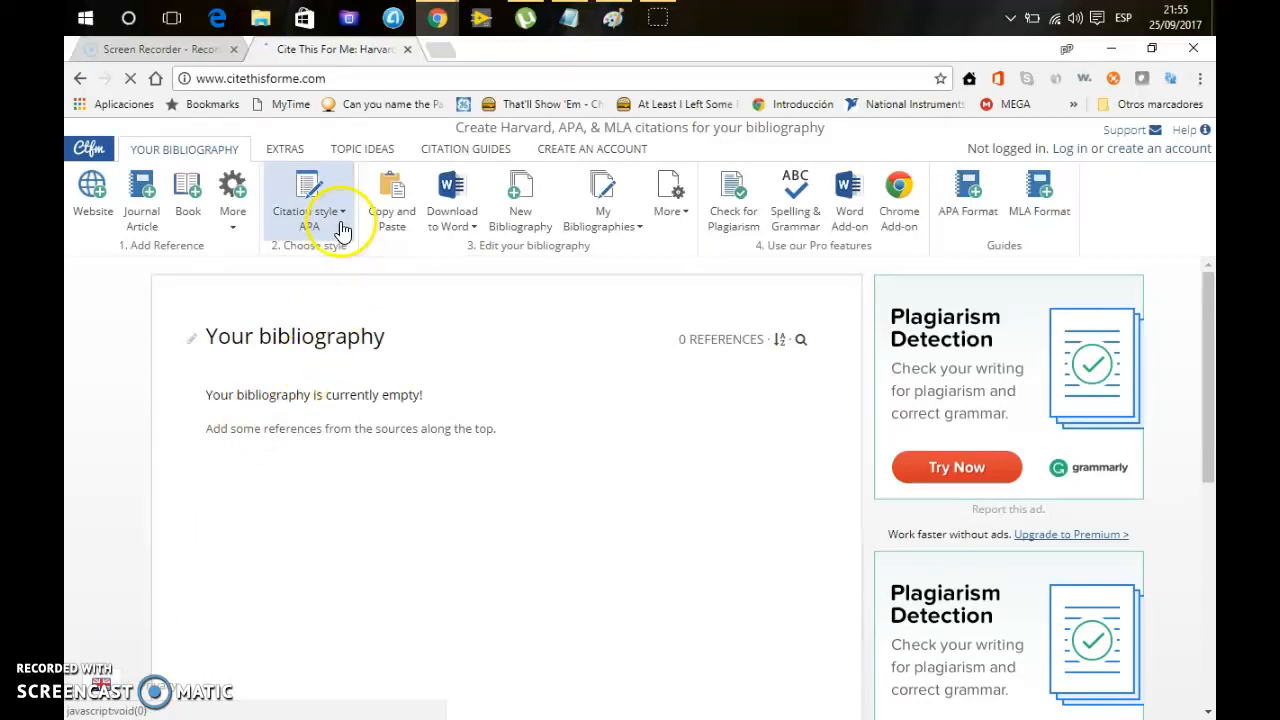
- Check the citation style list unchanged, then start a Book citation from More reference types
left_click(308, 195)
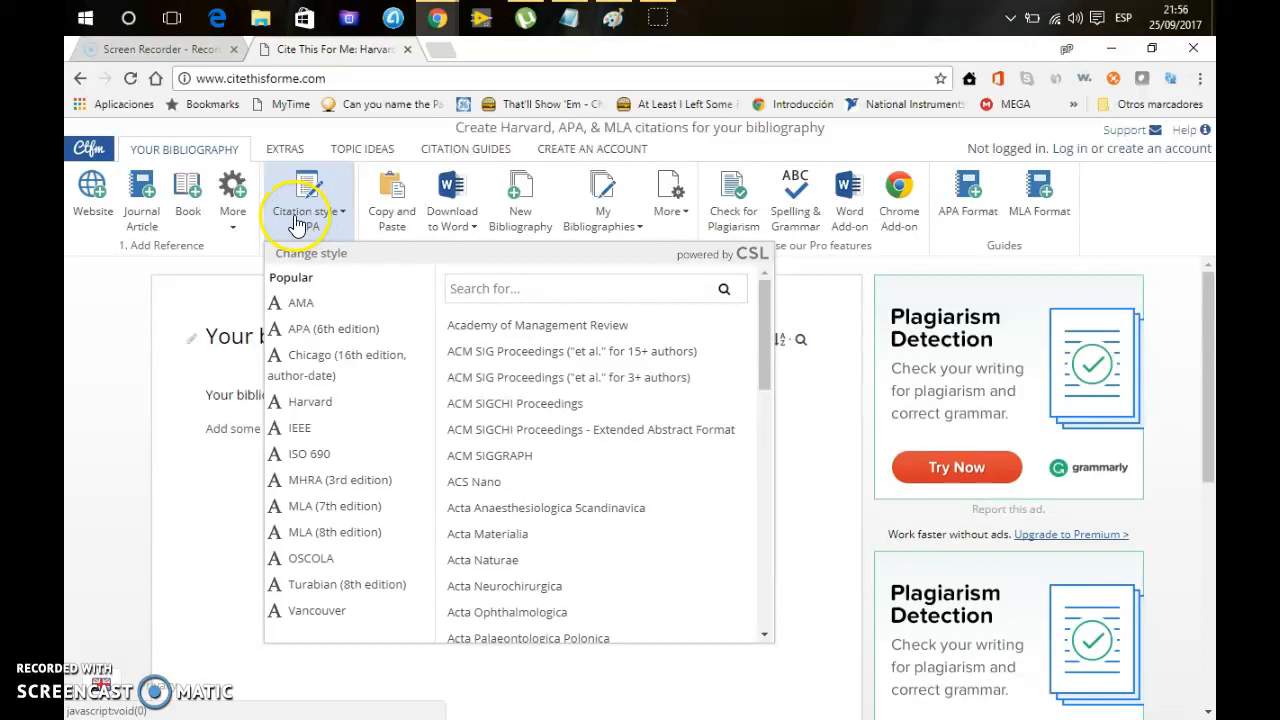
left_click(309, 200)
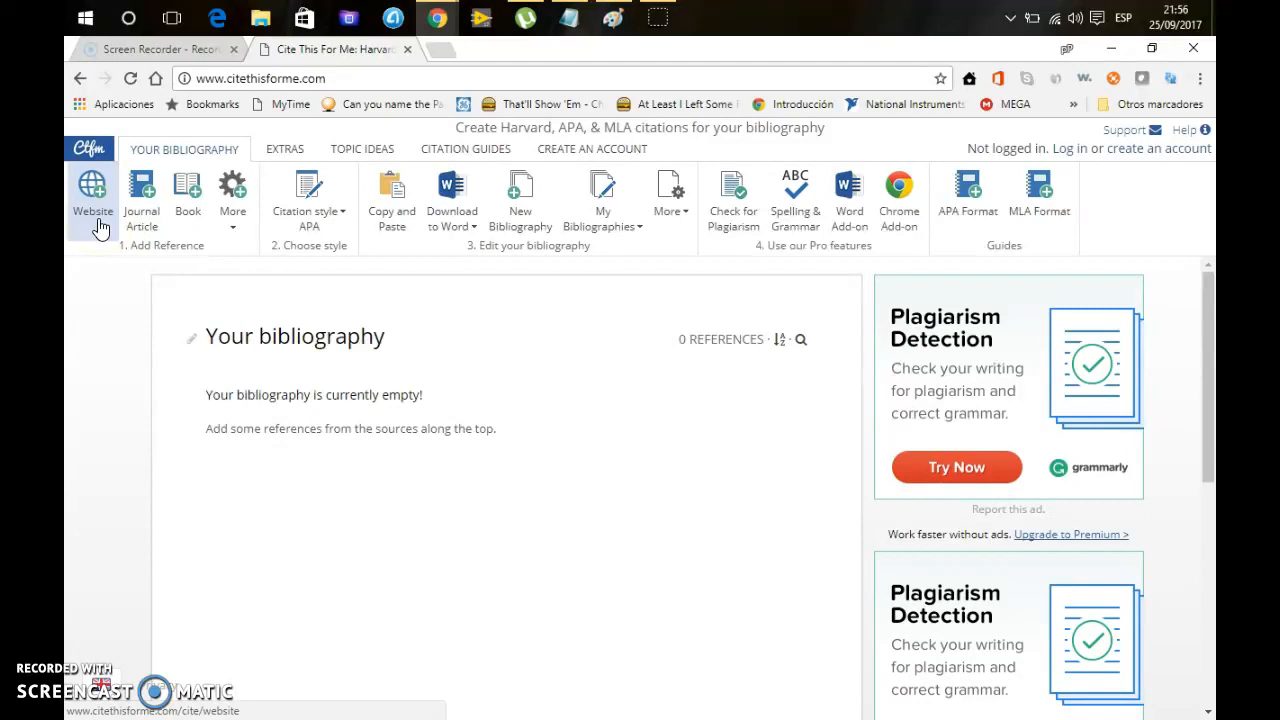
left_click(232, 195)
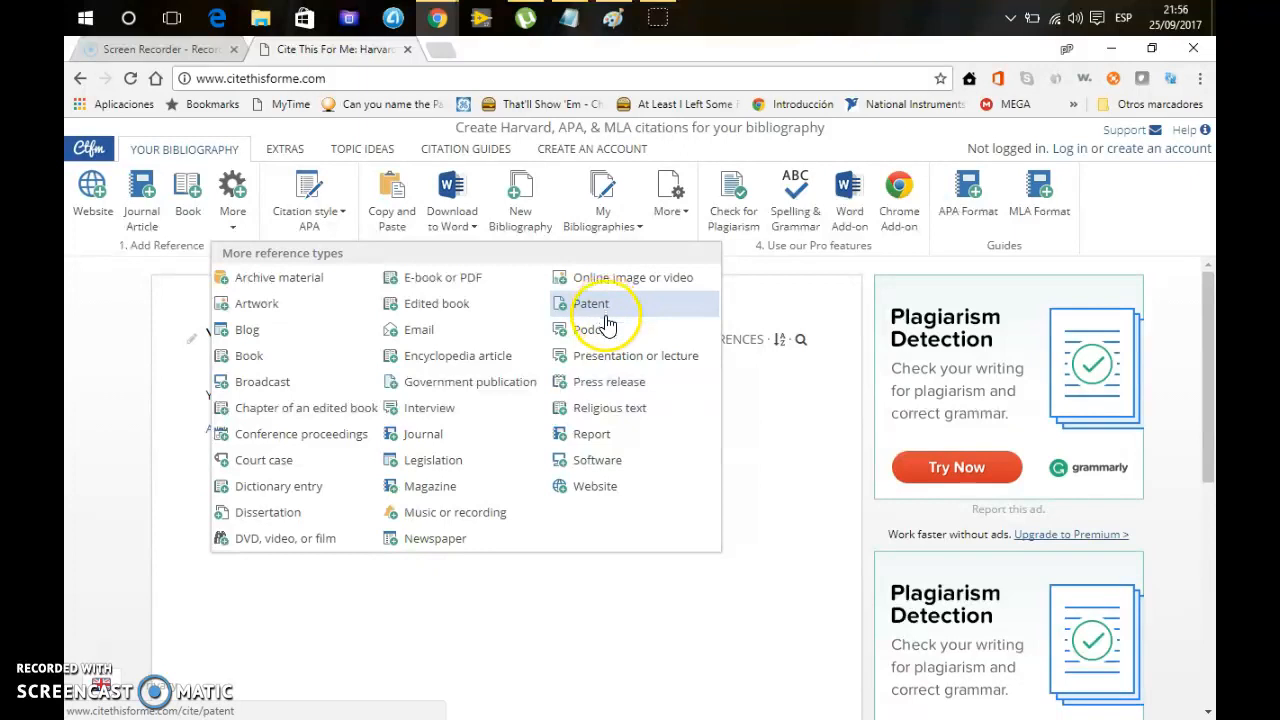
mouse_move(430, 381)
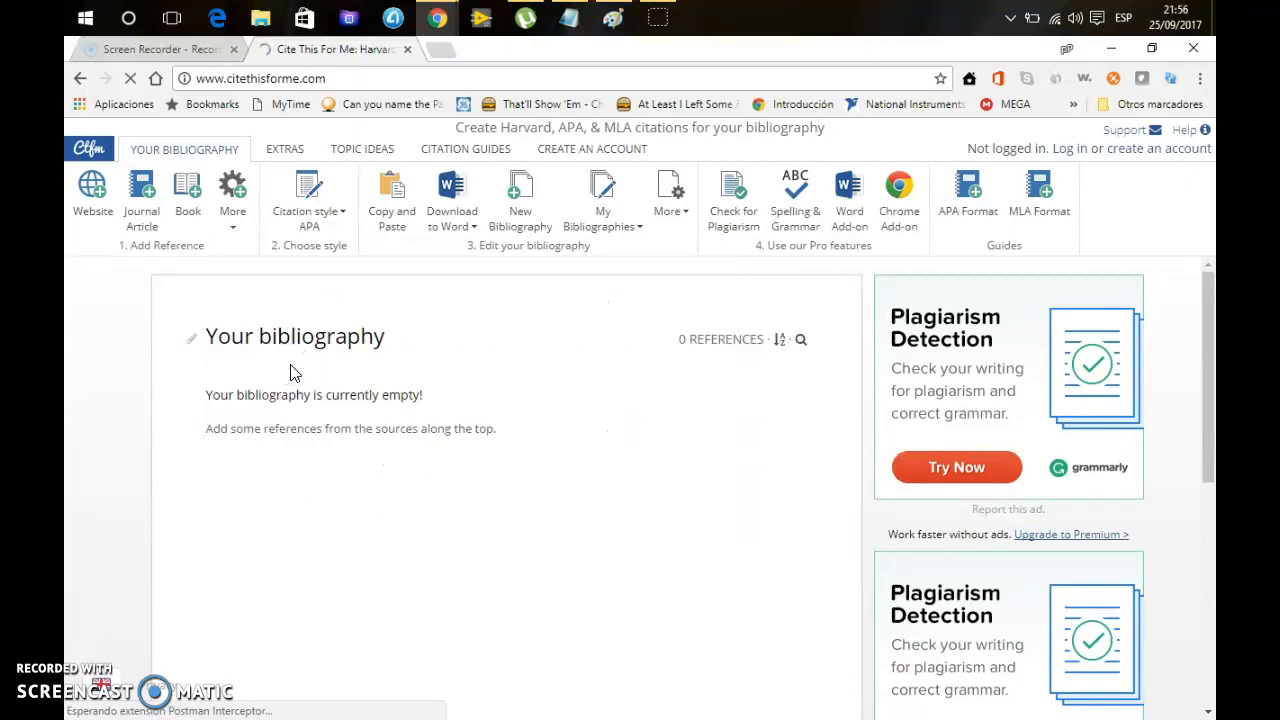
left_click(187, 197)
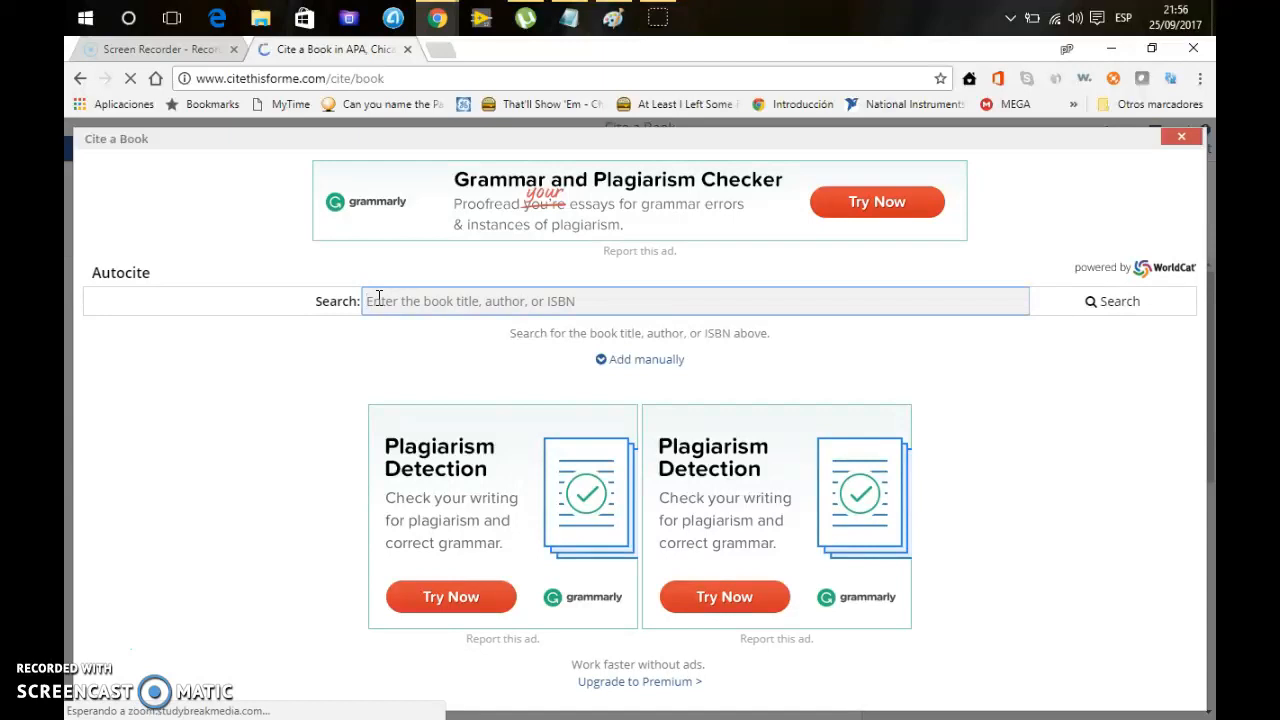
- Search Autocite for the book 'creative confidence'
type("creative confide")
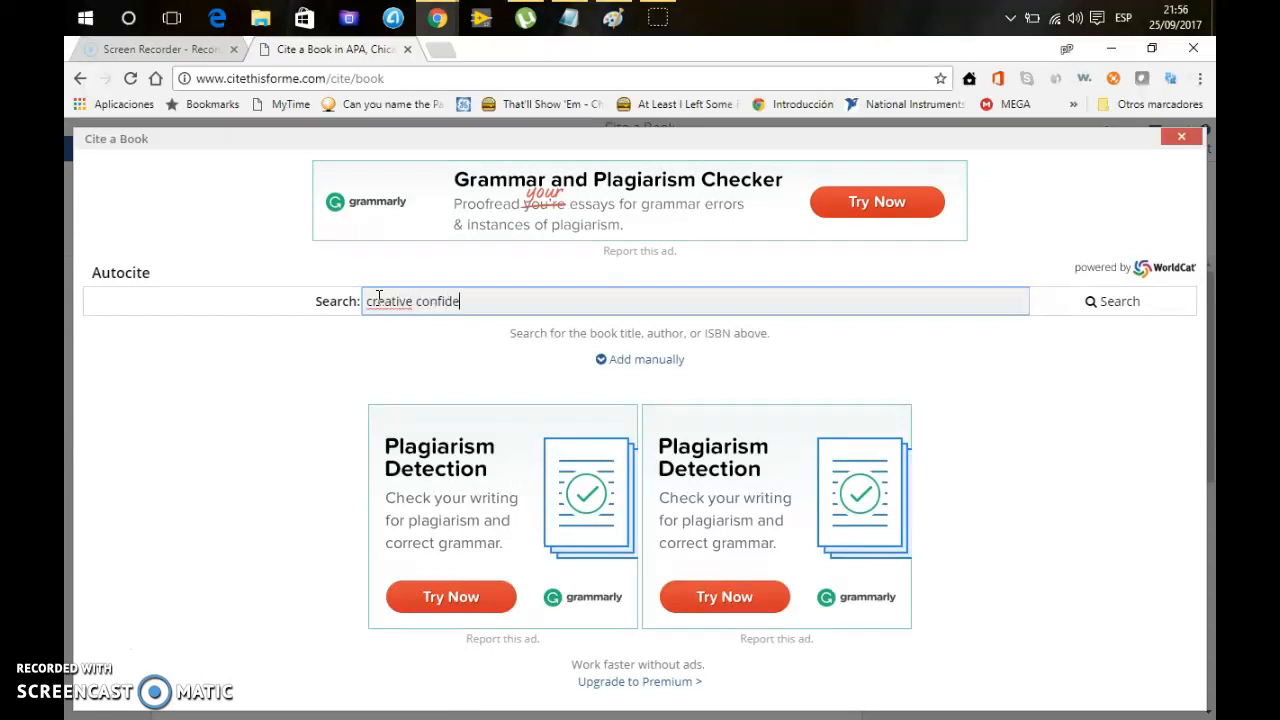
type("nce")
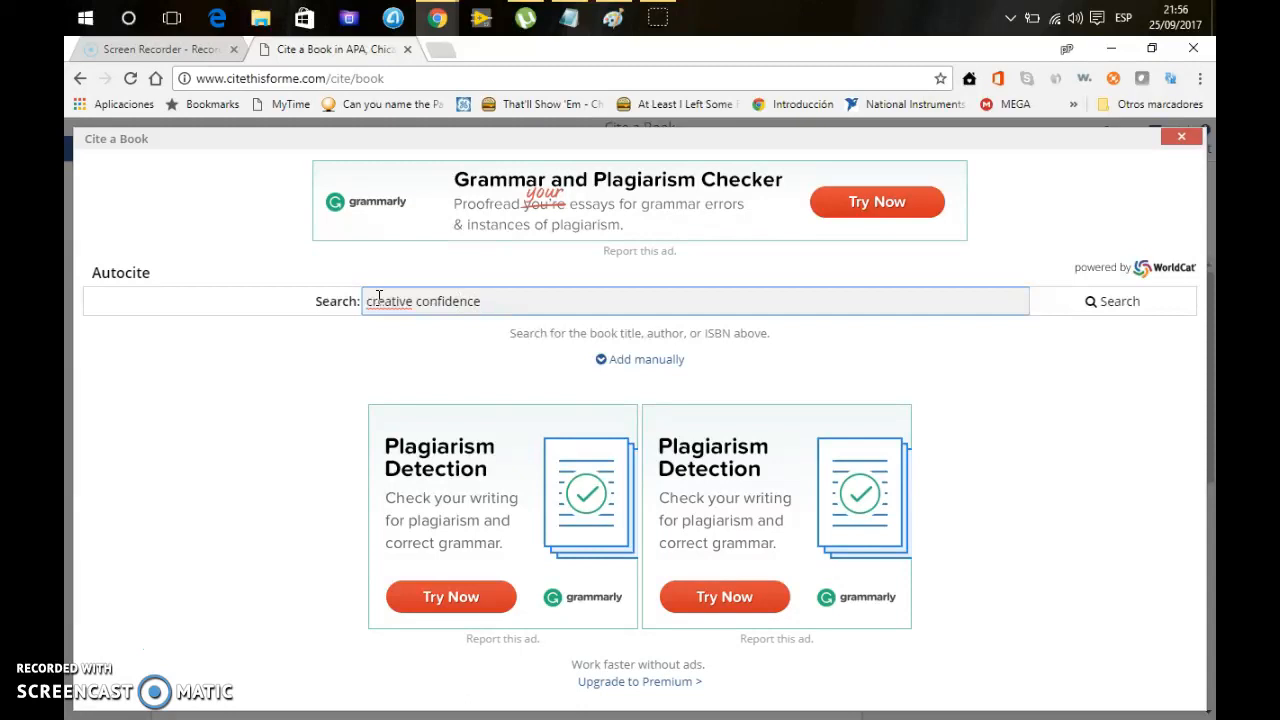
left_click(1112, 301)
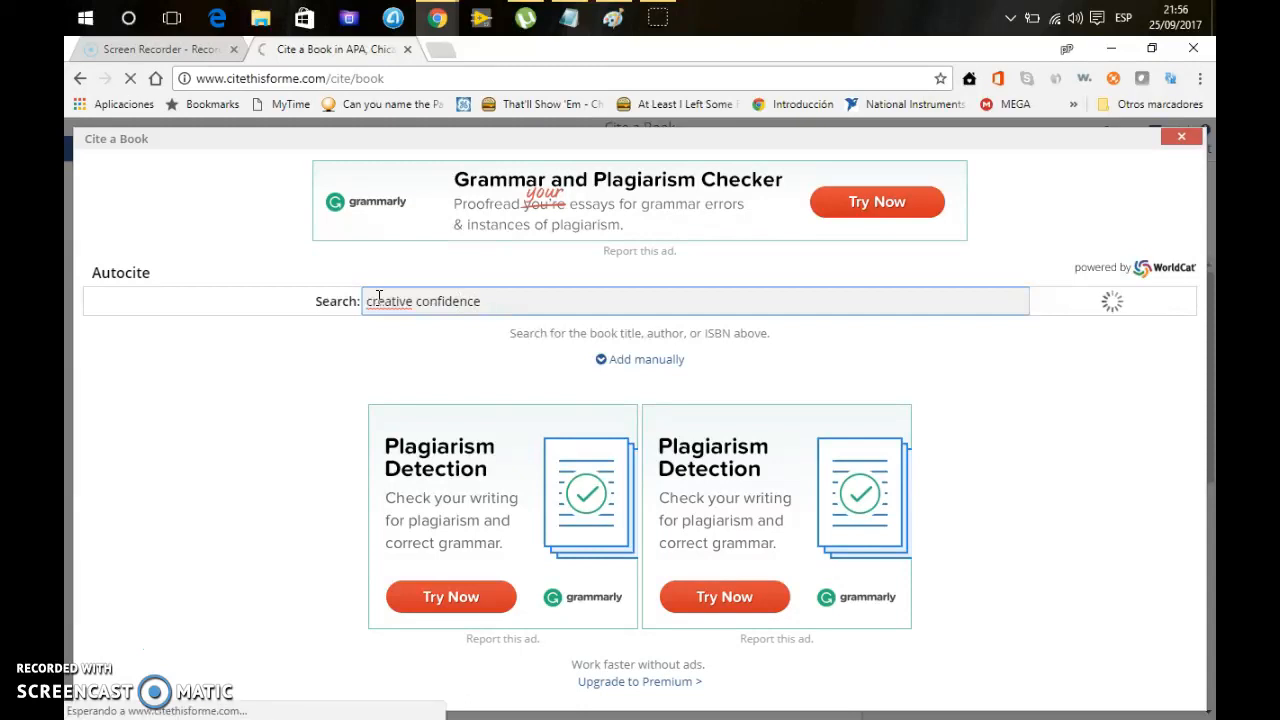
key("enter")
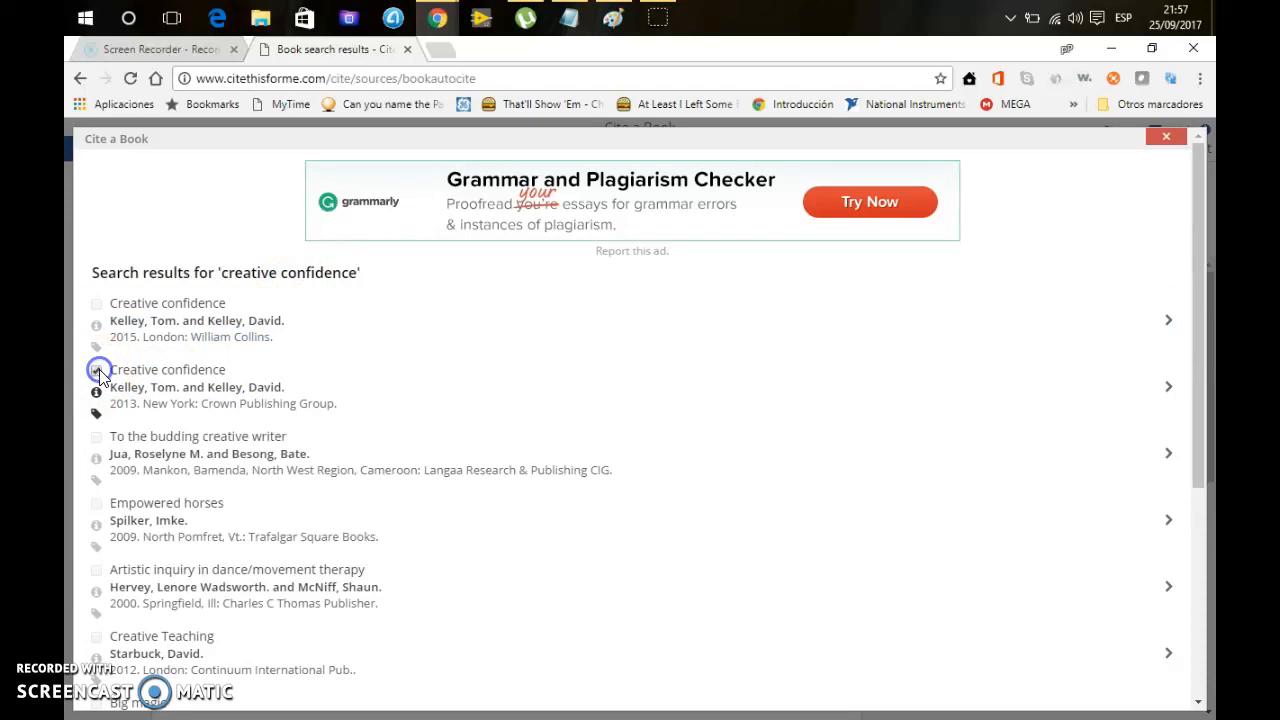
- Select the 2013 Crown edition of Creative confidence and add it to the bibliography
left_click(96, 370)
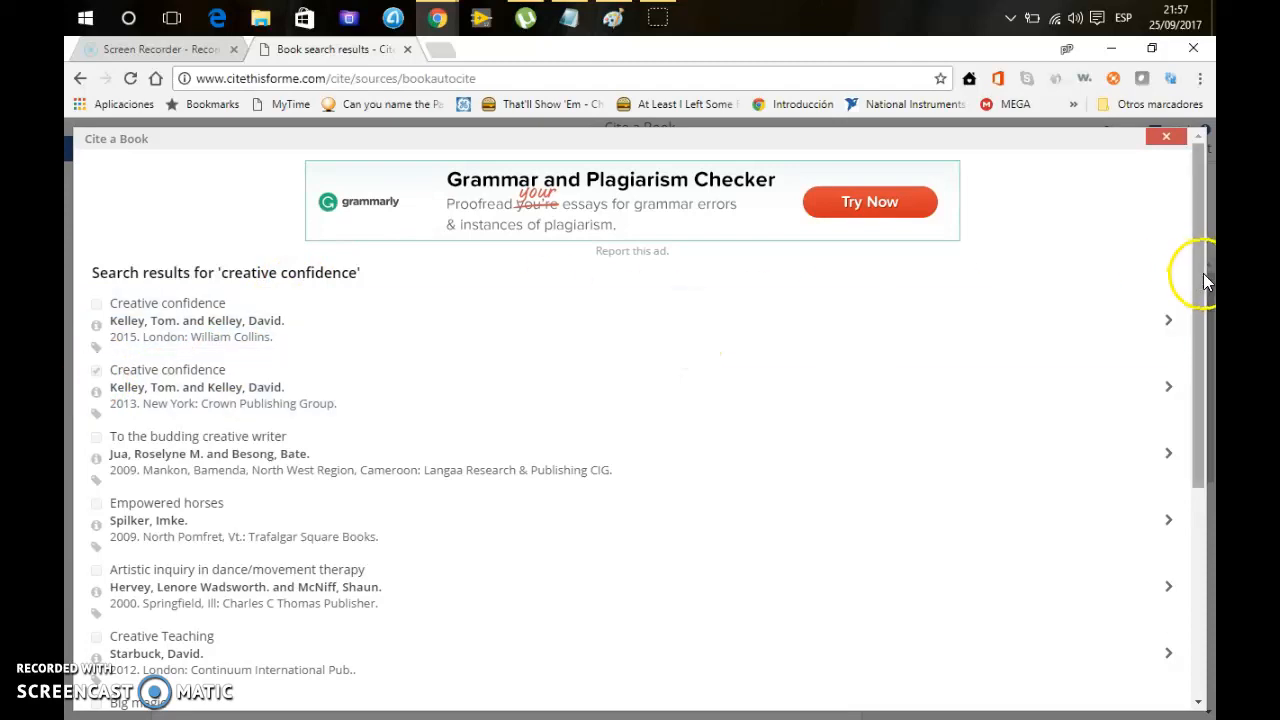
scroll("down", 3)
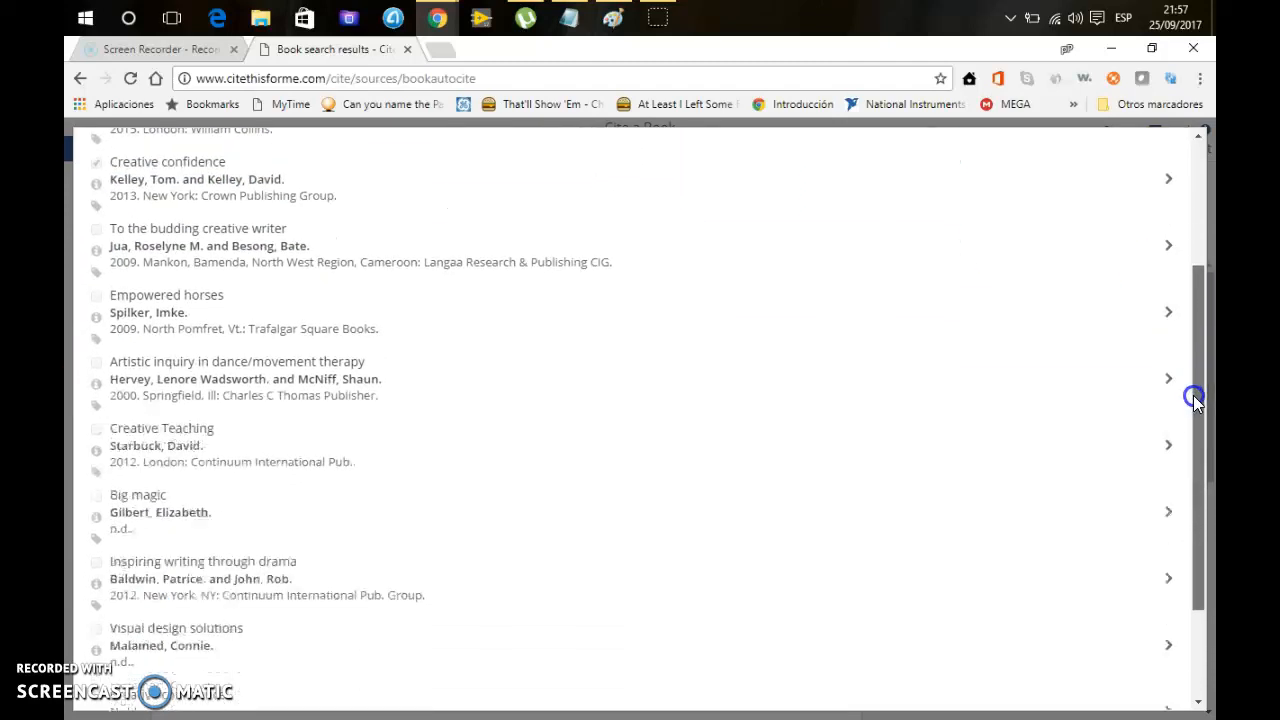
scroll("down", 3)
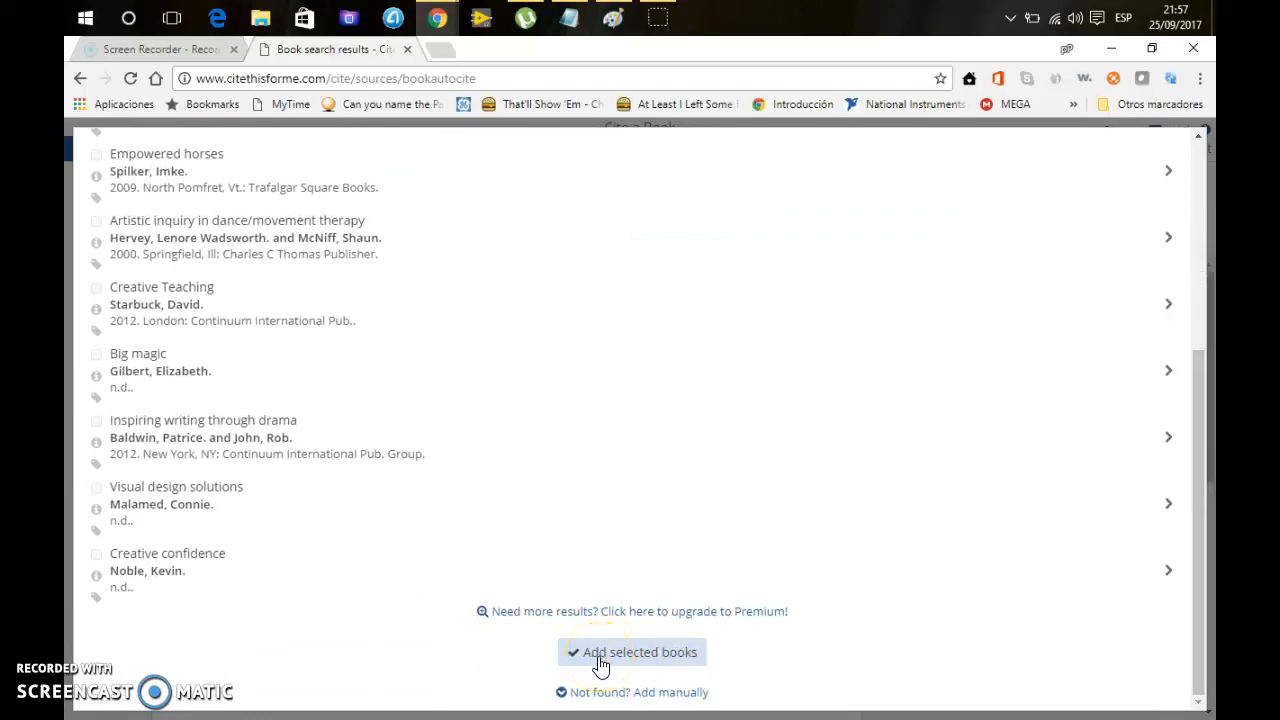
left_click(631, 652)
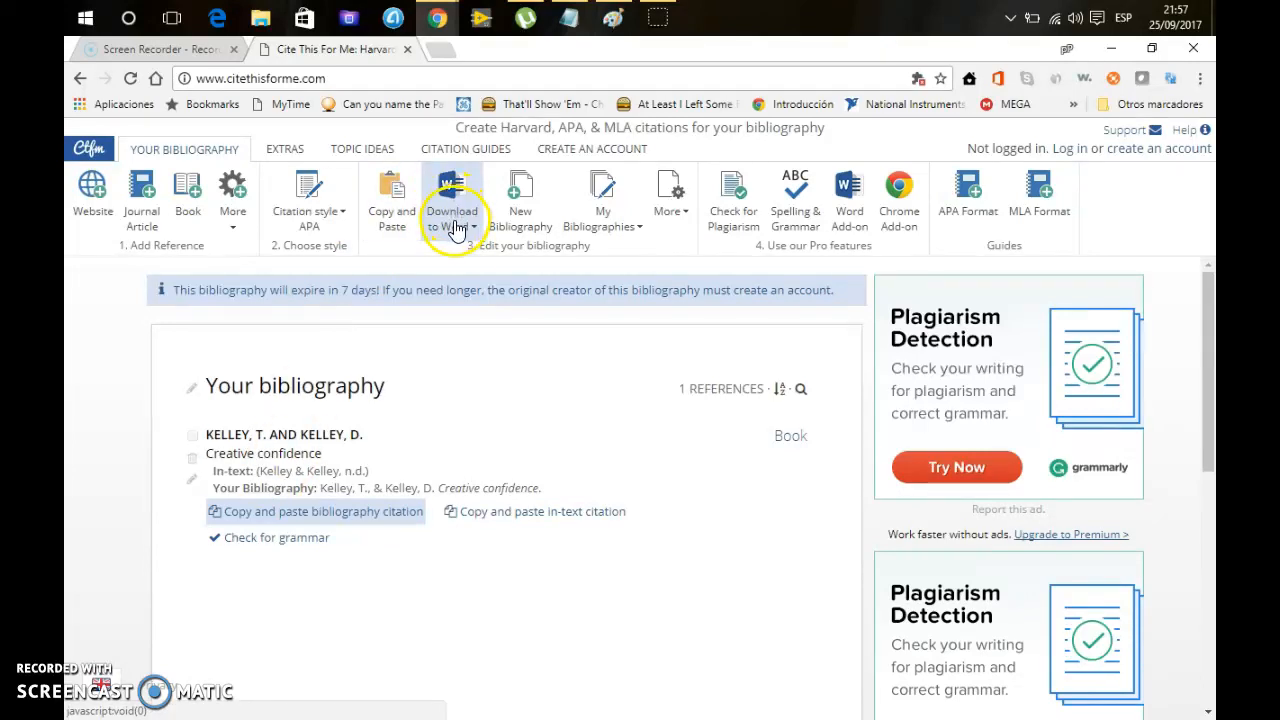
mouse_move(490, 263)
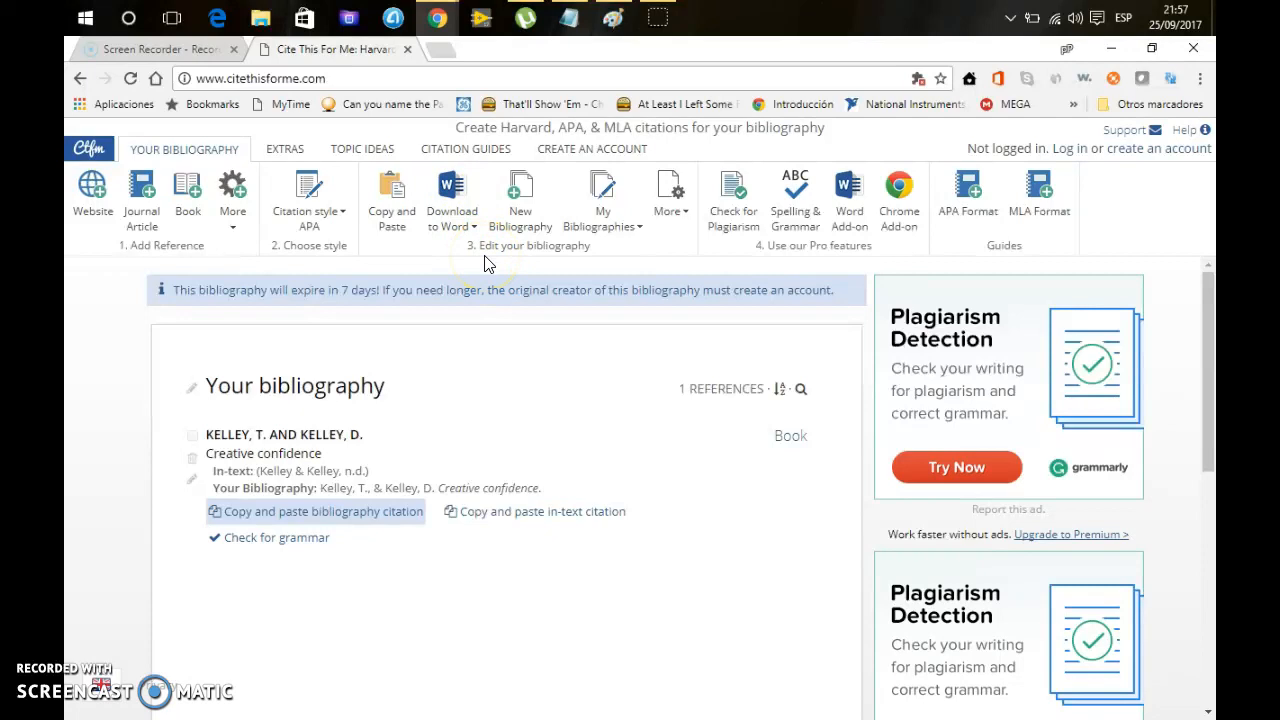
mouse_move(650, 350)
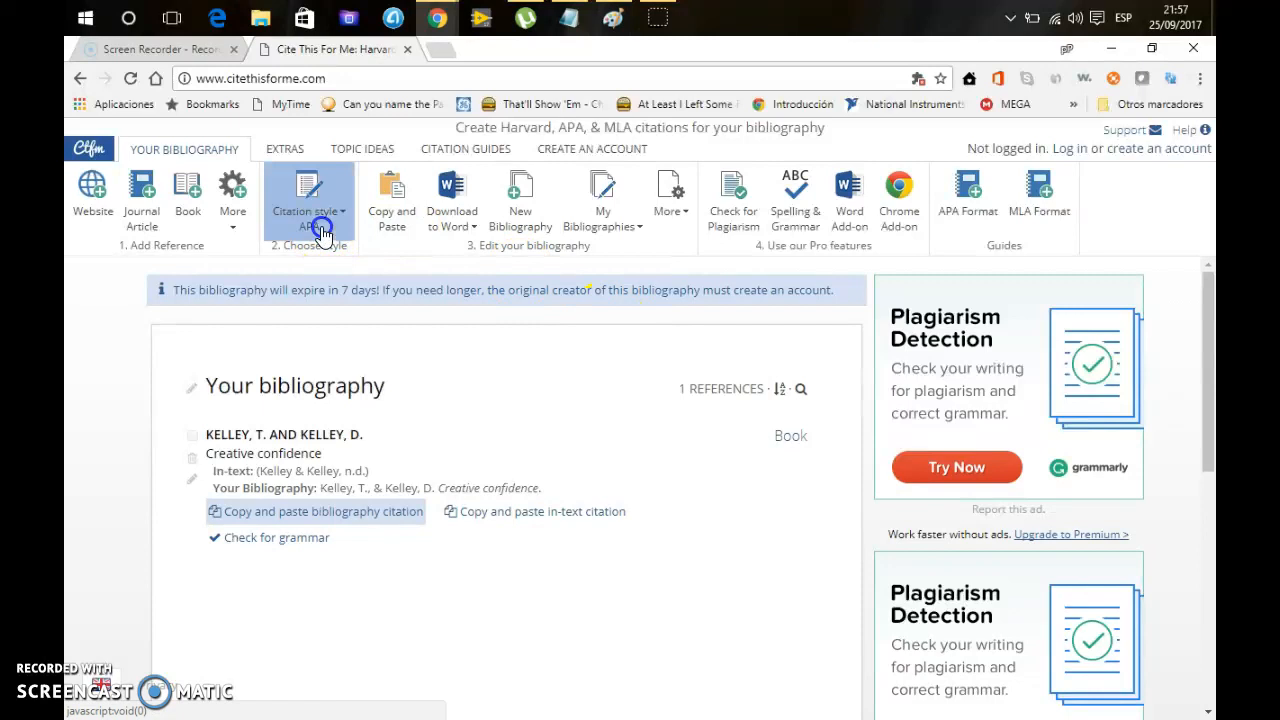
- Switch the citation style to IEEE from the Popular list
left_click(308, 195)
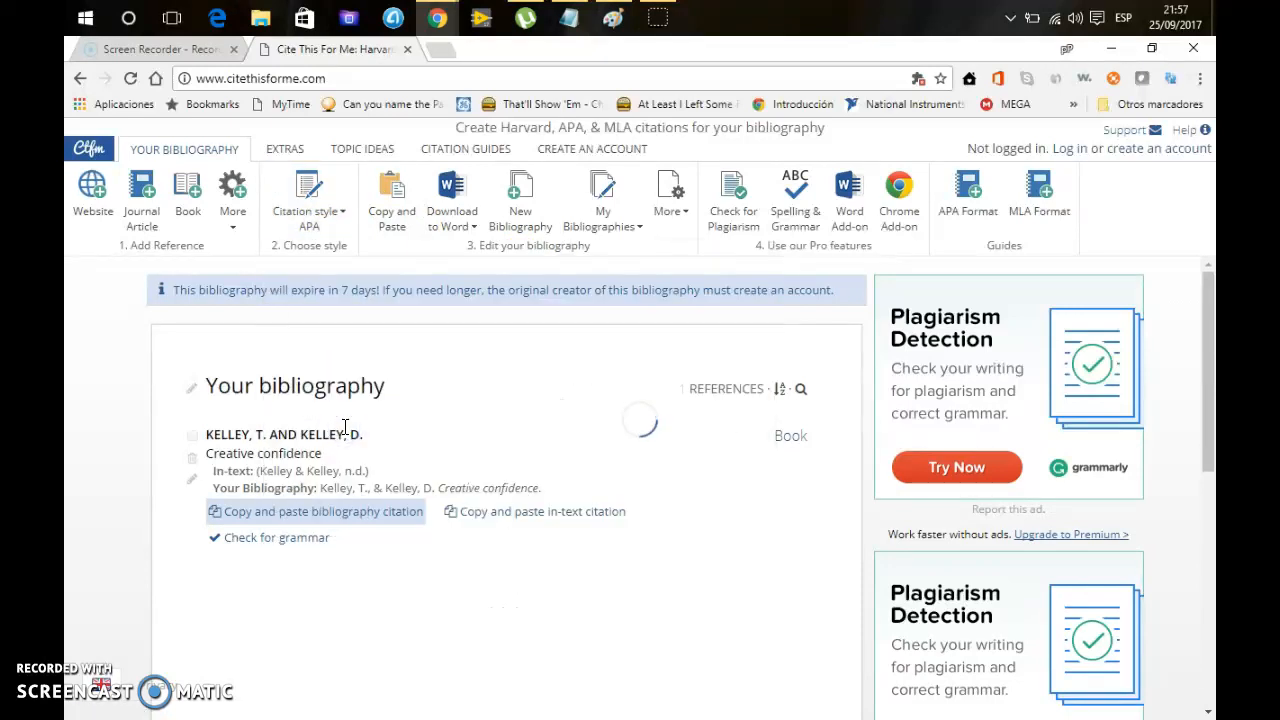
left_click(308, 211)
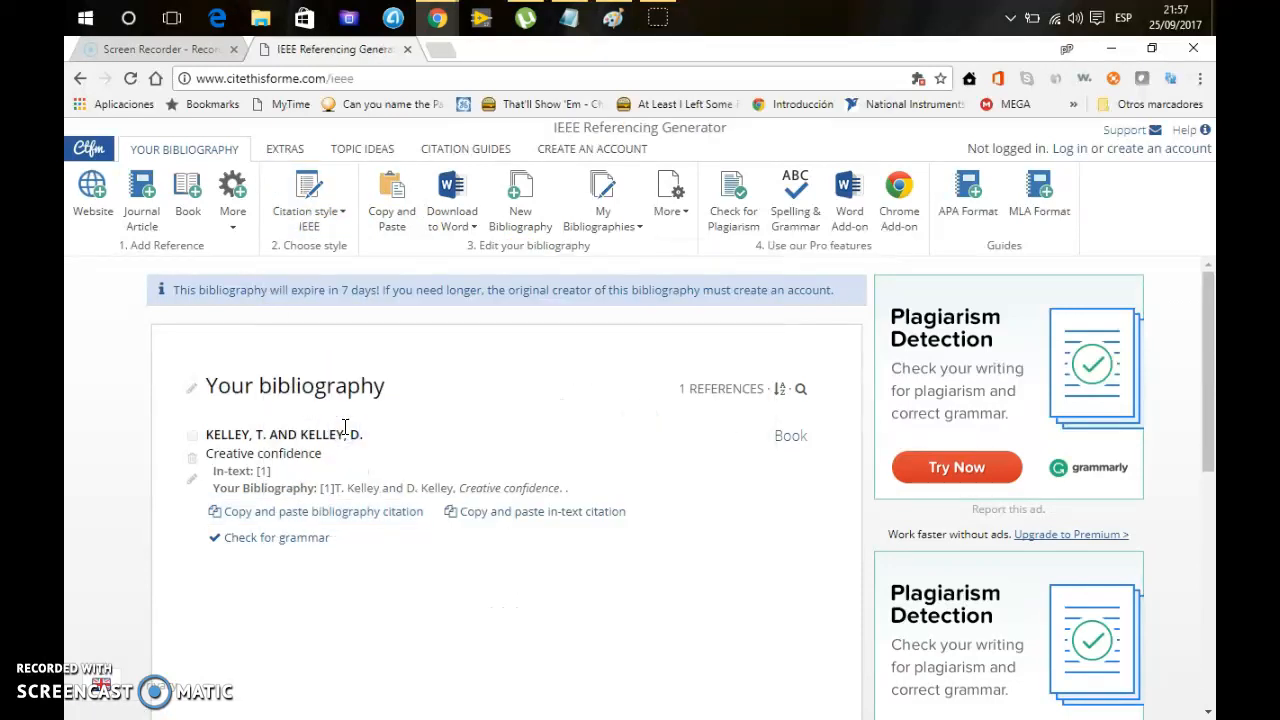